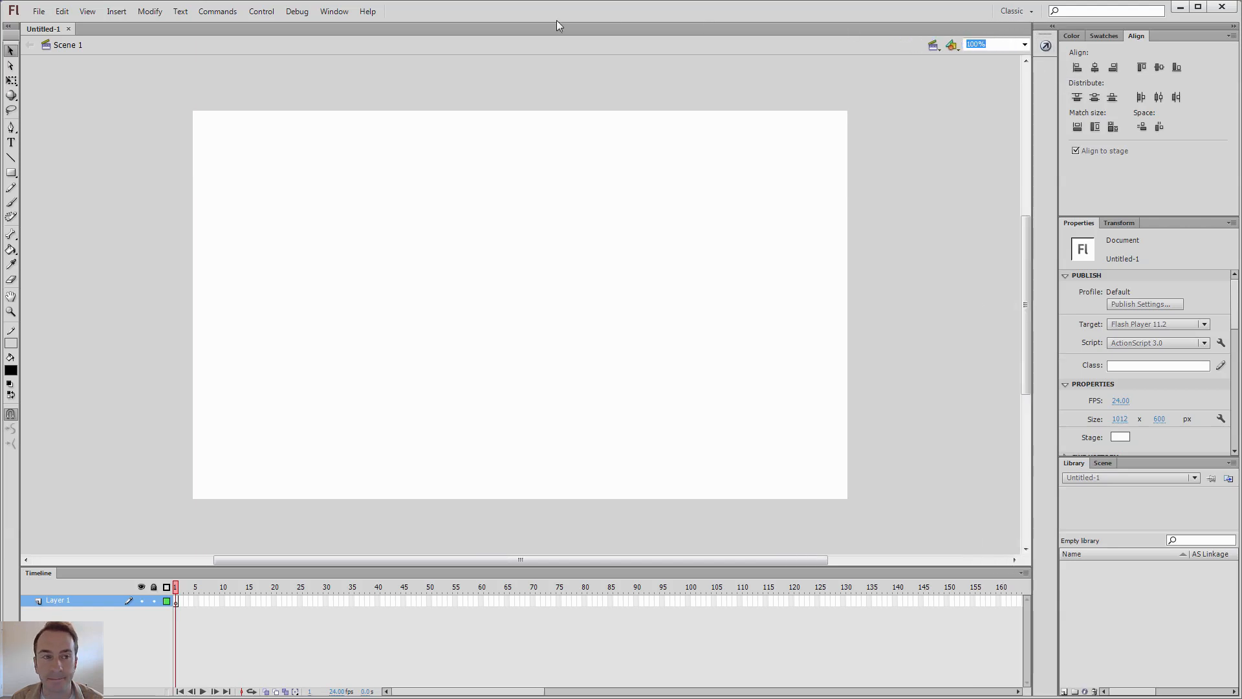
mouse_move(529, 349)
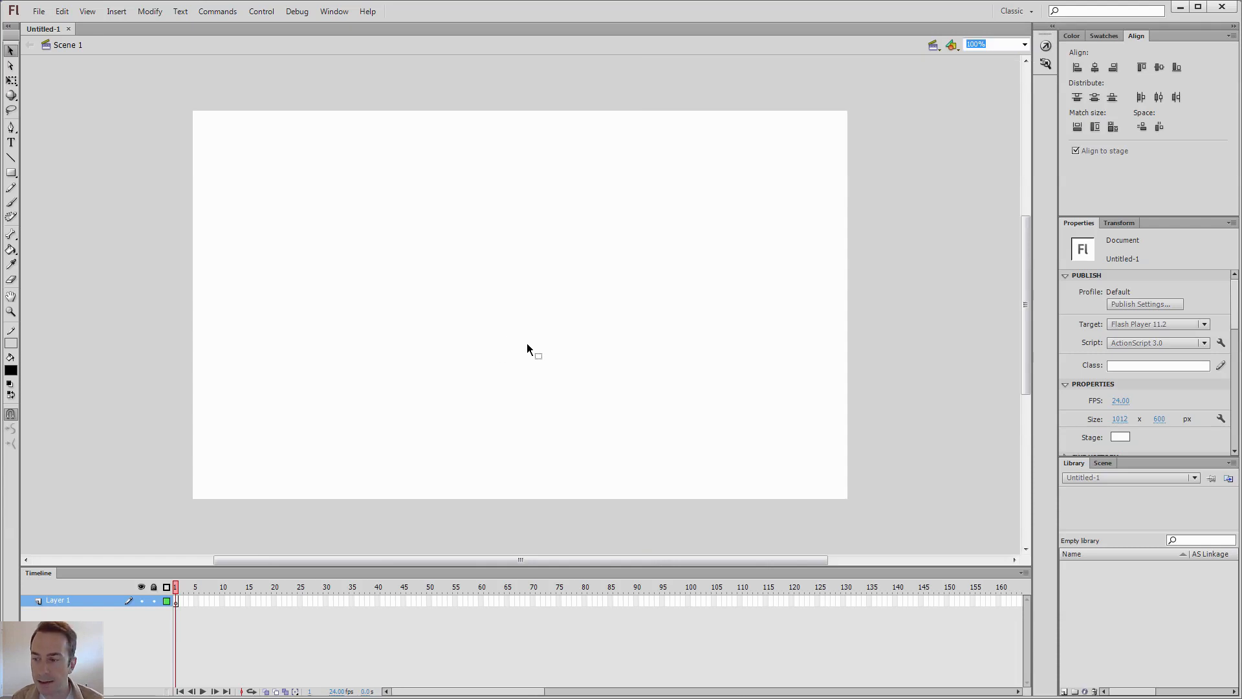
mouse_move(281, 260)
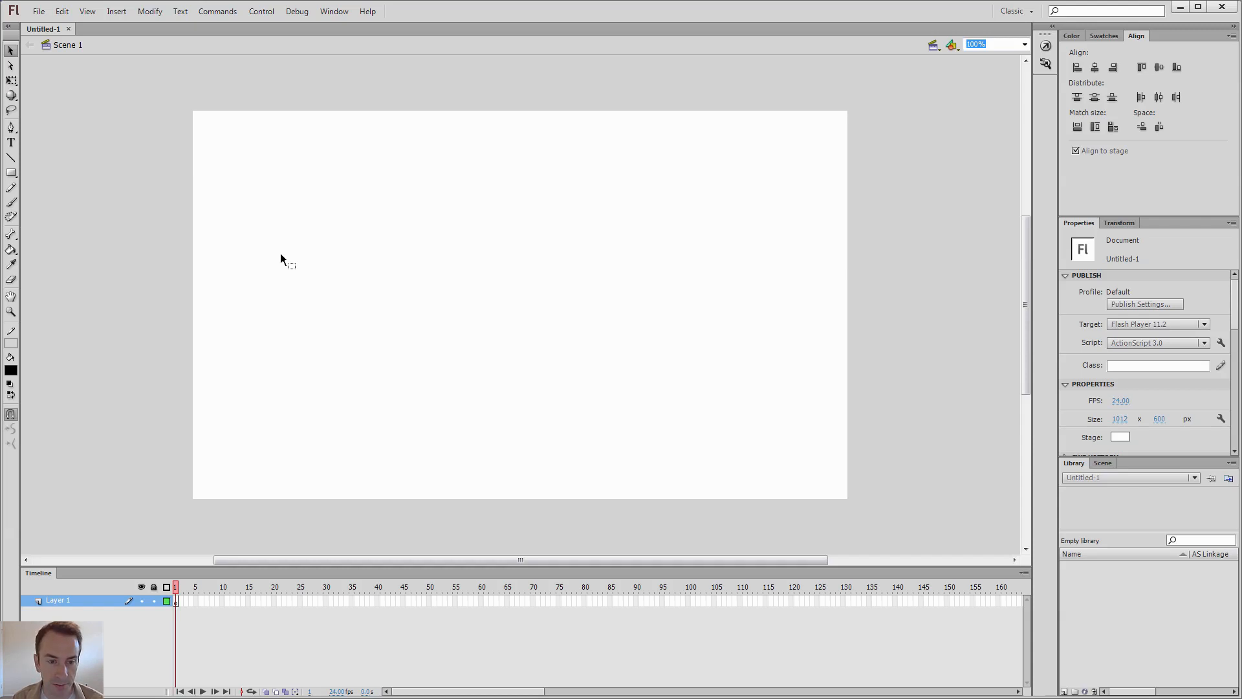
left_click(61, 11)
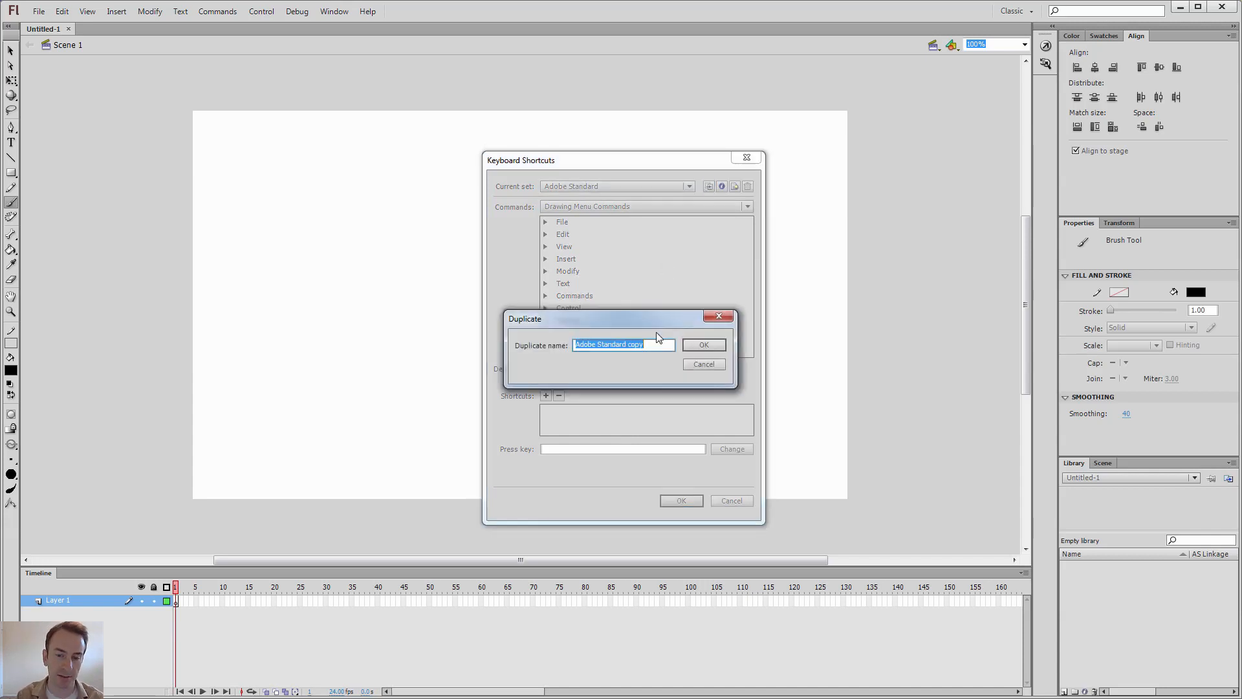
- Name the duplicated shortcut set 'Keyser Time' and confirm it
type("Keyser T")
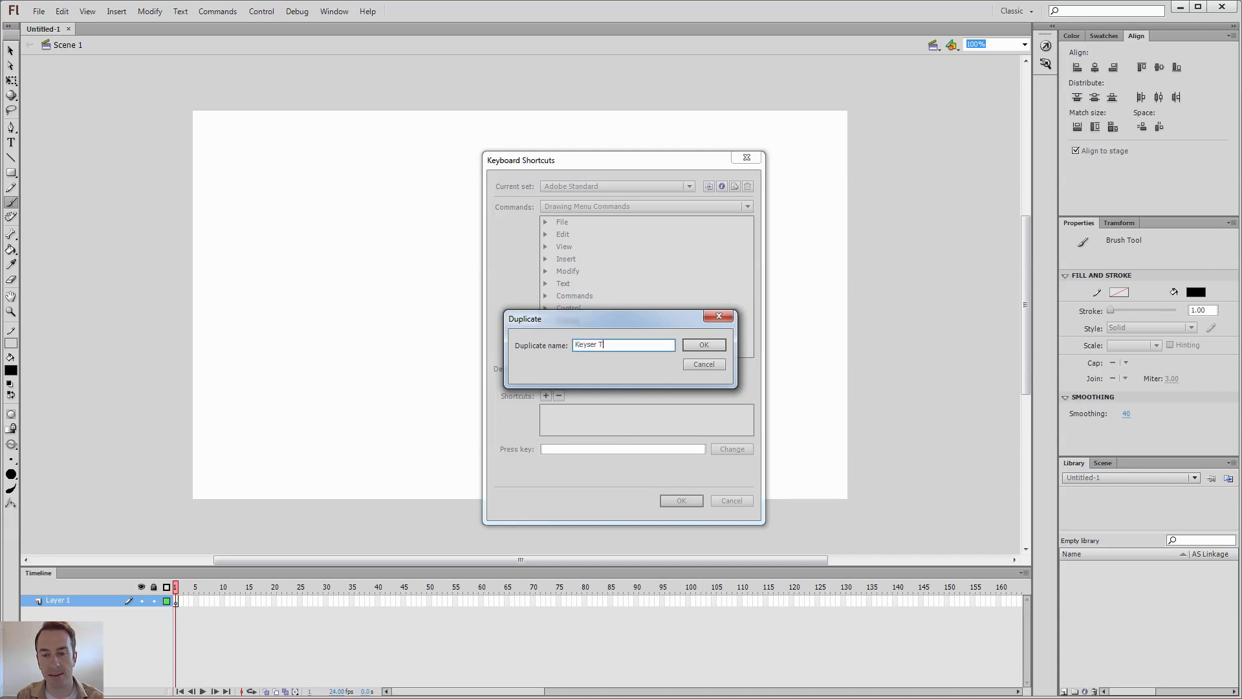
left_click(702, 343)
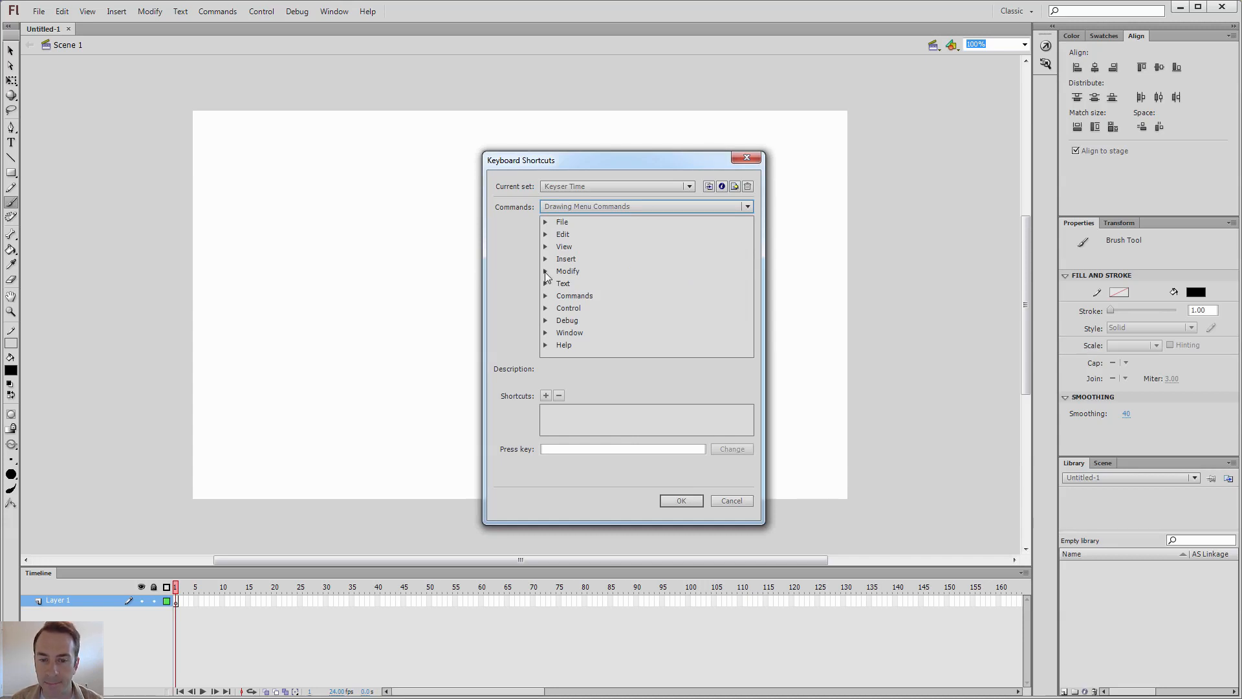
- Expand the Modify entry under Drawing Menu Commands in the Keyser Time set
left_click(546, 271)
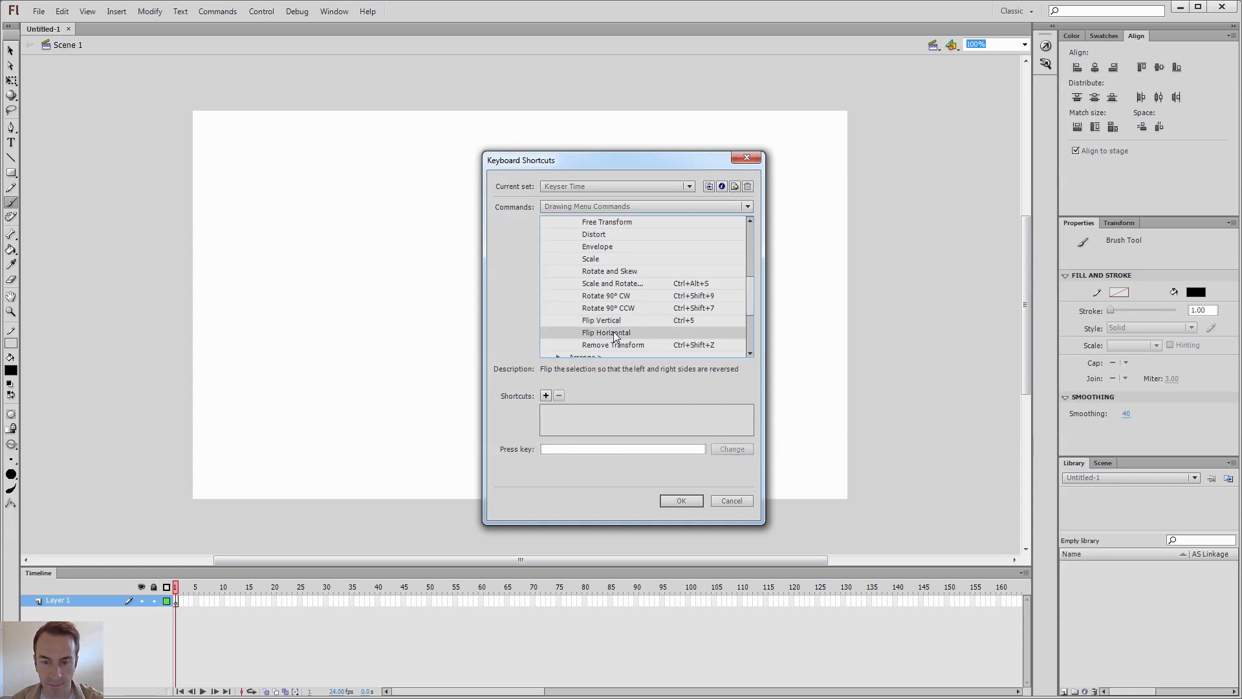
- Bring up the Download Adobe Extension Manager CS6 page in a browser
left_click(730, 500)
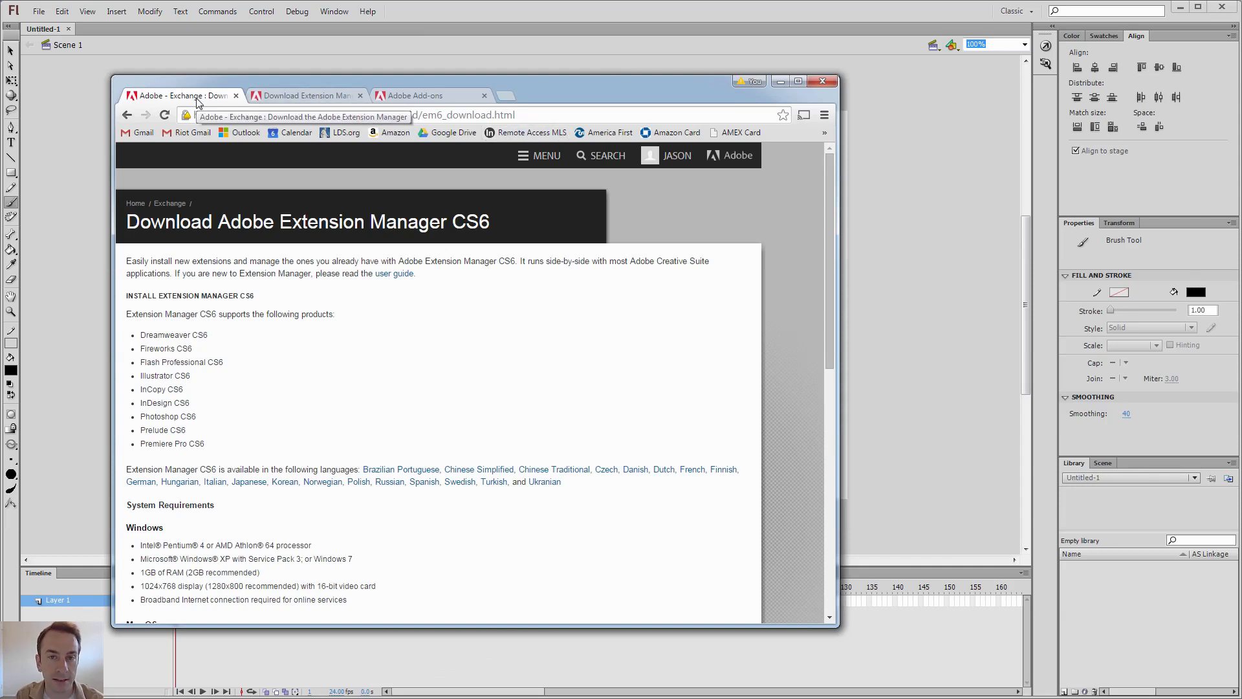
- Scroll through the Extension Manager CS6 supported products and system requirements
scroll("down", 3)
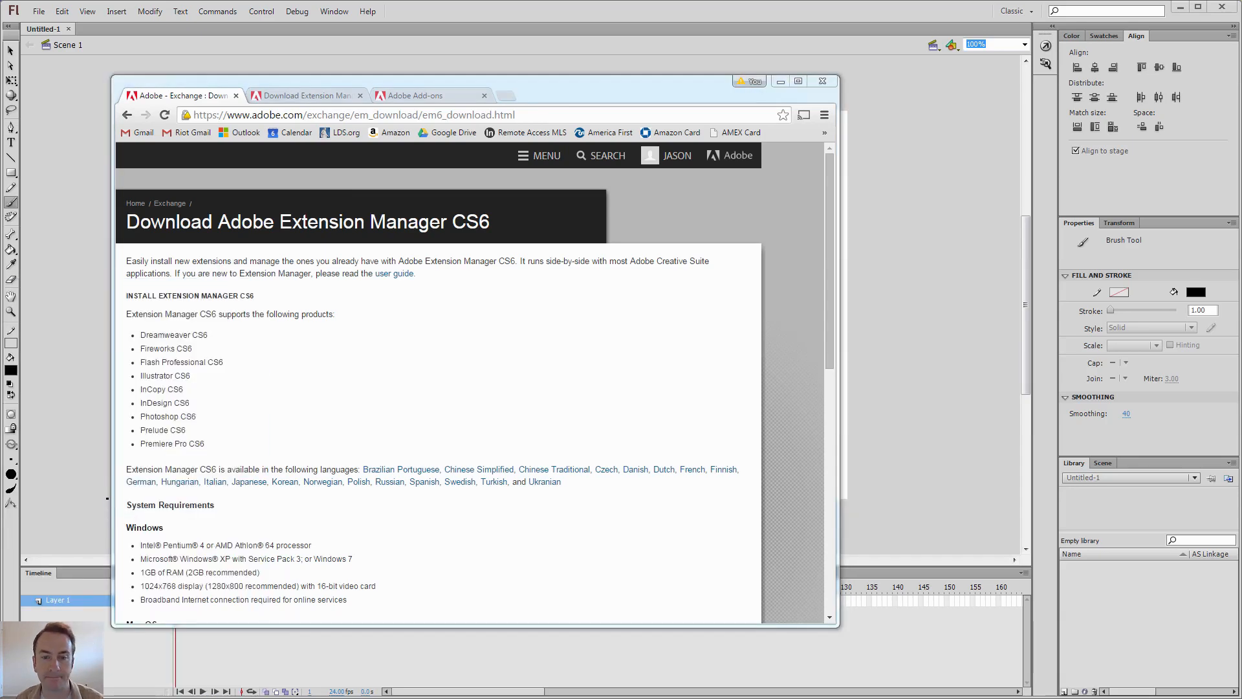
- Switch to the Adobe Add-ons tab showing the acquired Keyframe Jumper page
left_click(430, 95)
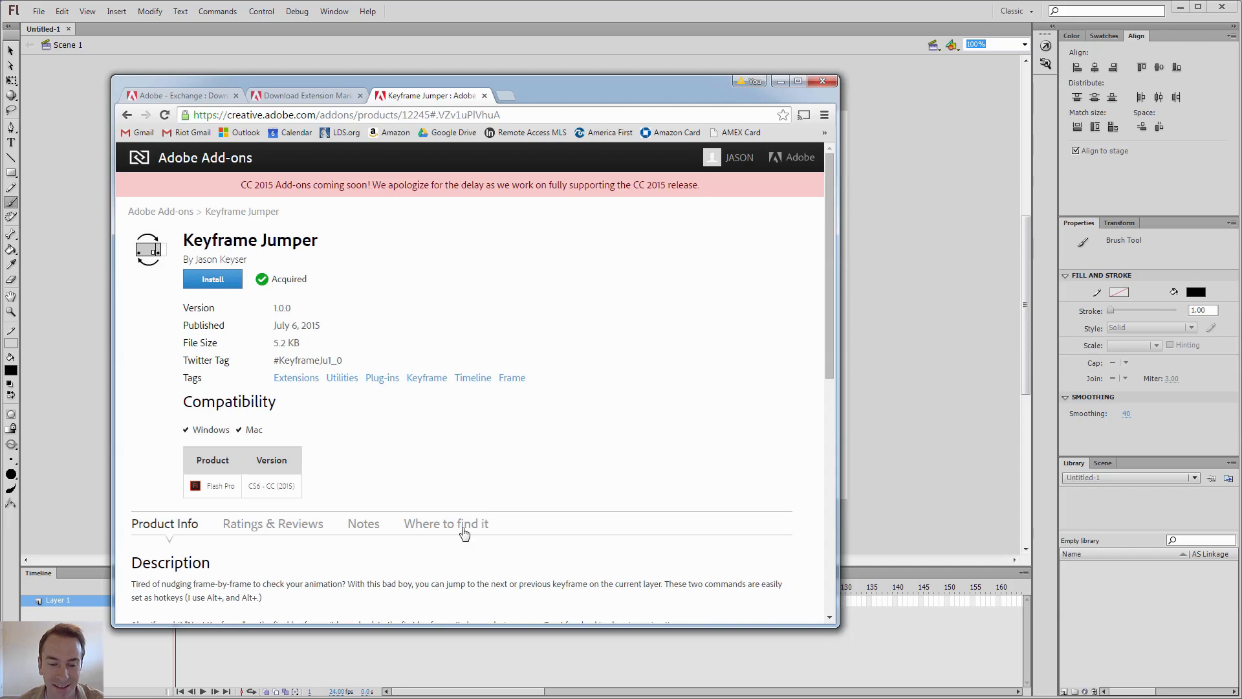
- View Keyframe Jumper's 'Where to find it' notes, then install the add-on
left_click(445, 523)
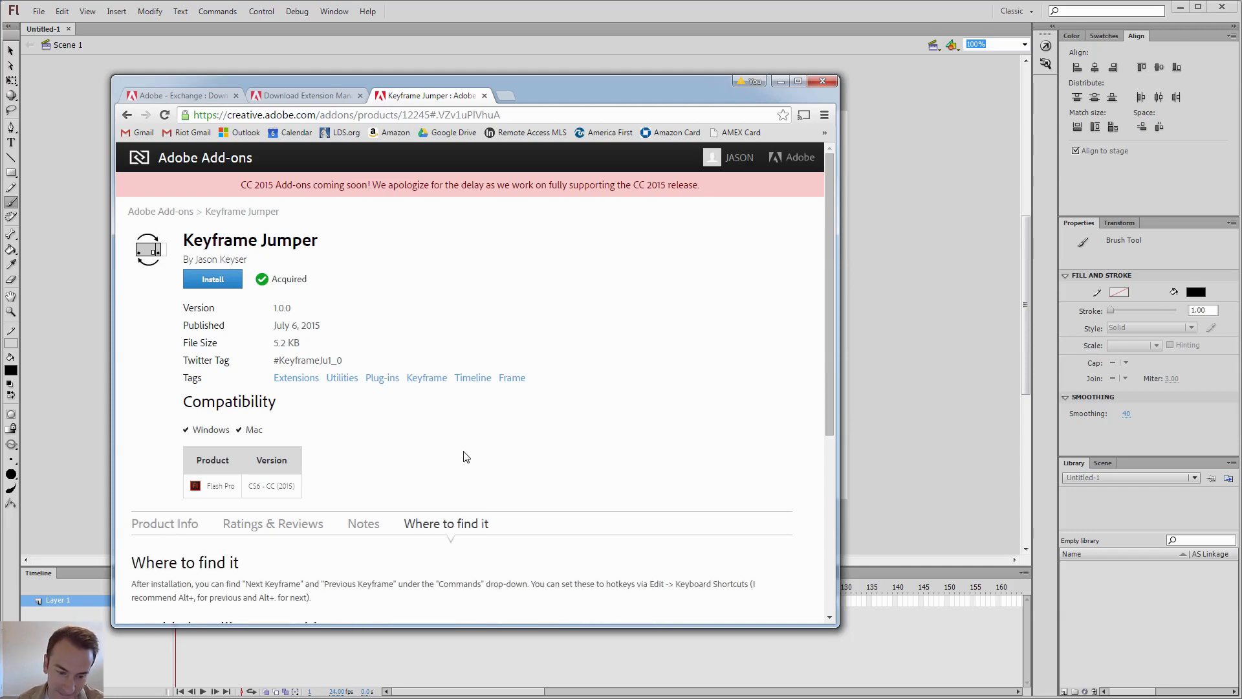
left_click(212, 278)
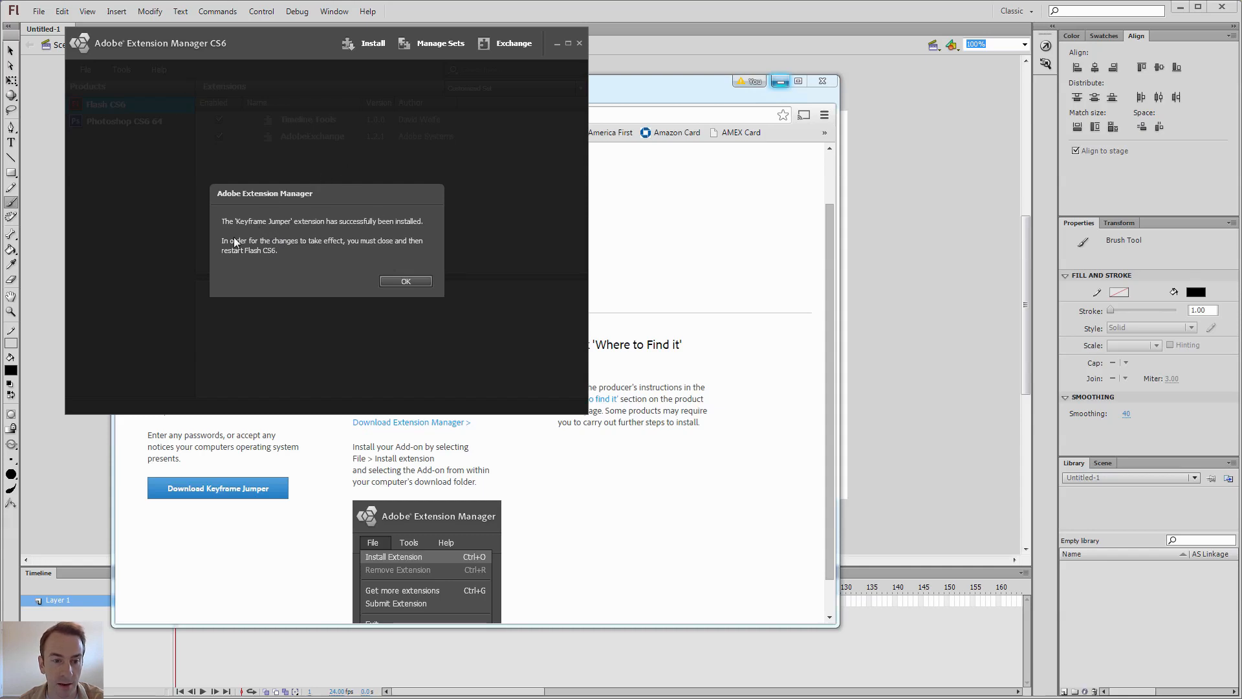
- Dismiss the Keyframe Jumper installation success notice in Extension Manager
left_click(405, 281)
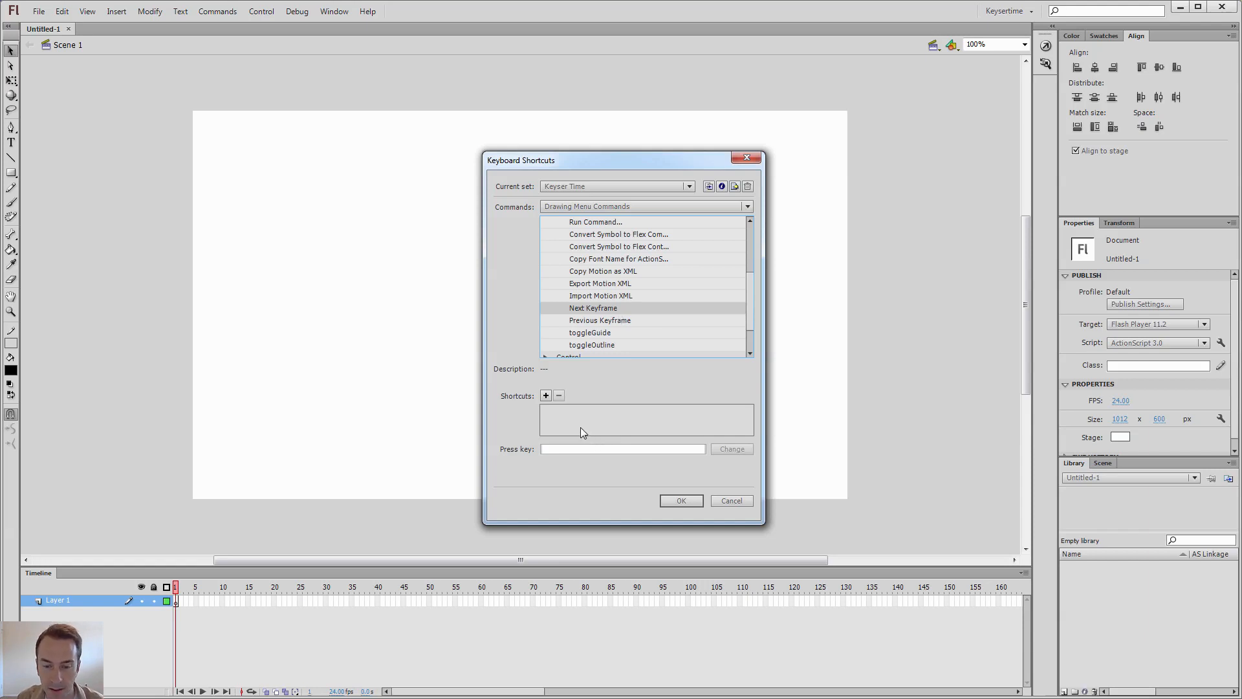
- Assign a keyboard shortcut to the Next Keyframe command in Keyser Time
left_click(729, 500)
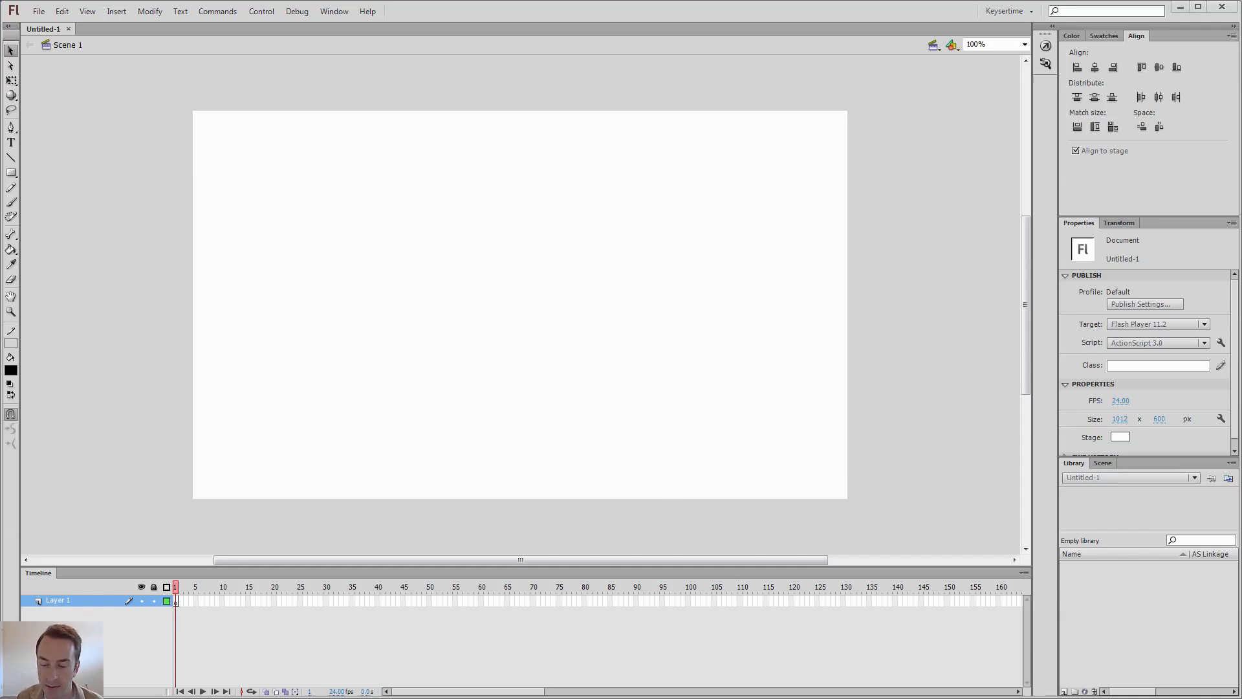